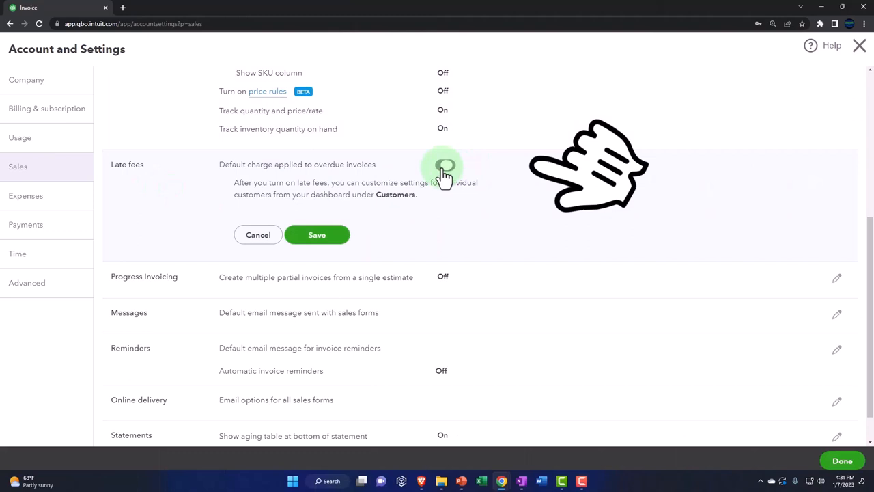
Turn on late fees, revealing flat fee type, amount, once-per-invoice frequency and no grace period.
{"action": "left_click", "coordinate": [445, 164]}
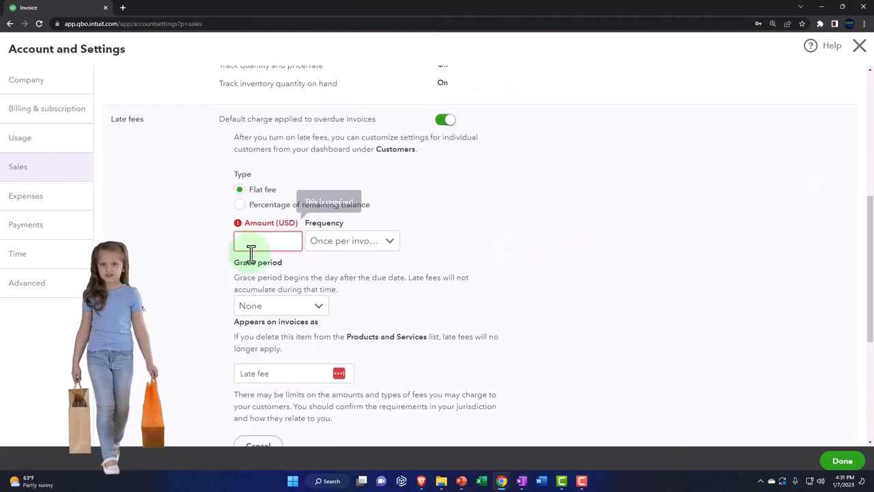
{"action": "scroll", "scroll_direction": "down", "scroll_amount": 3}
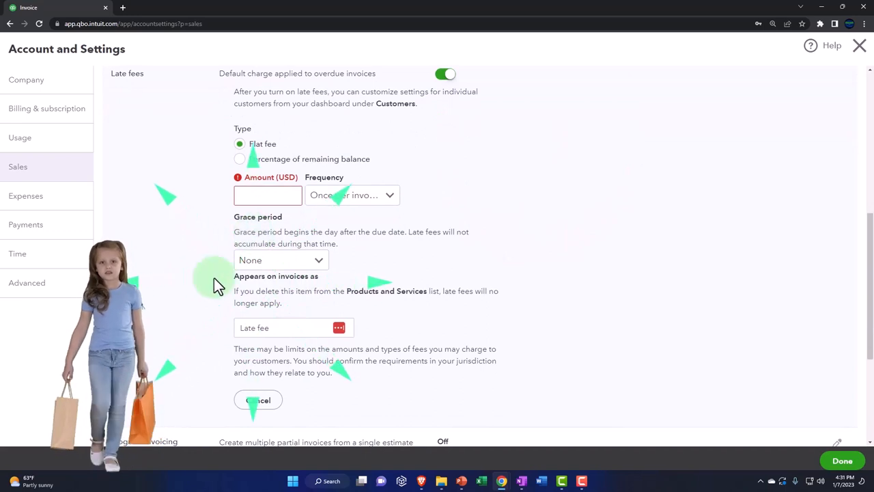
{"action": "scroll", "scroll_direction": "down", "scroll_amount": 3}
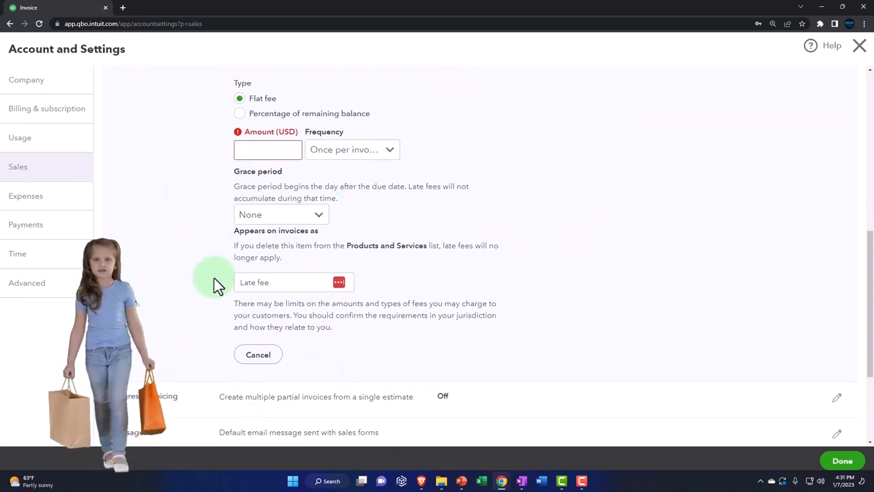